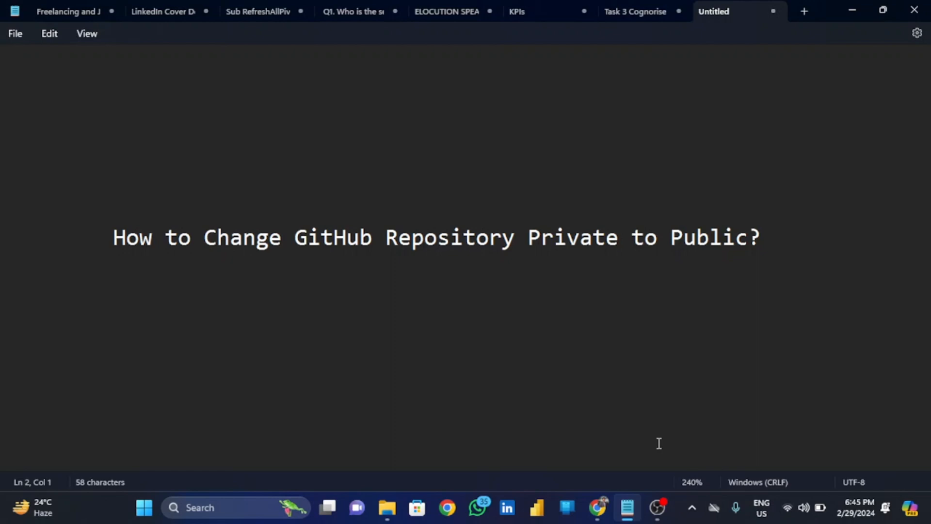
- Switch from the Notepad tutorial note to Chrome's New Tab page
click(599, 508)
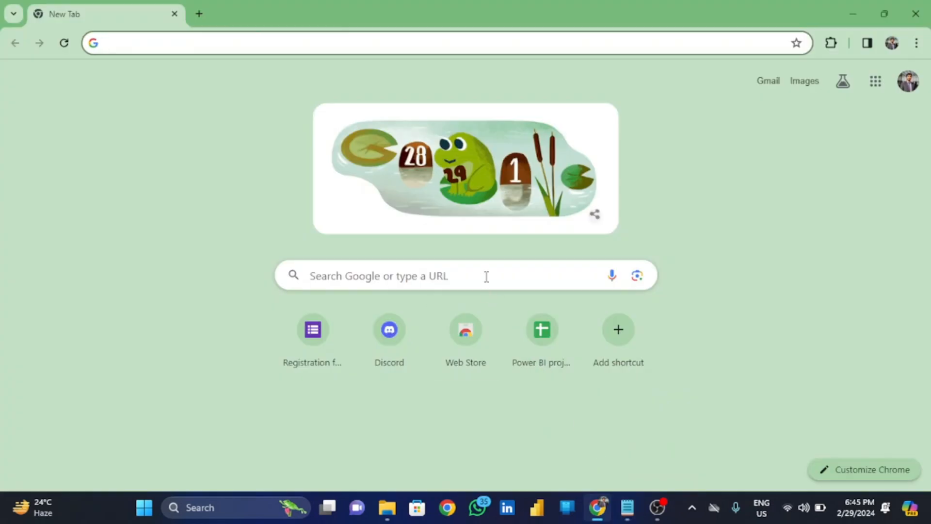
- Go to the GitHub dashboard and open 'Your repositories' from the avatar menu
click(486, 276)
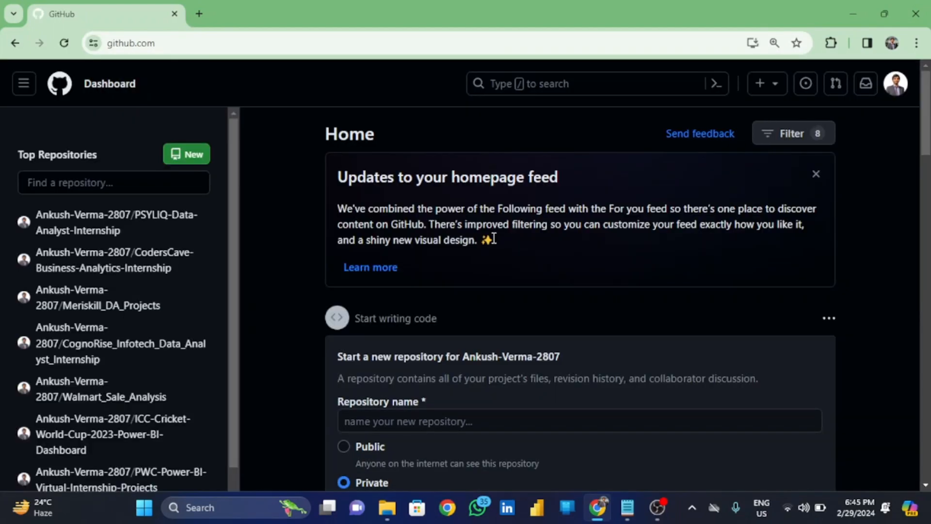
mouse_move(896, 83)
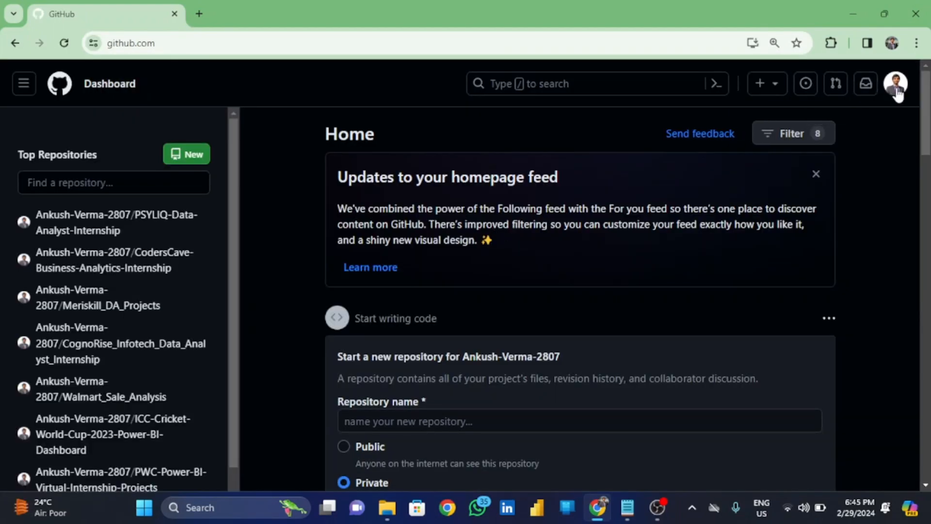
click(896, 84)
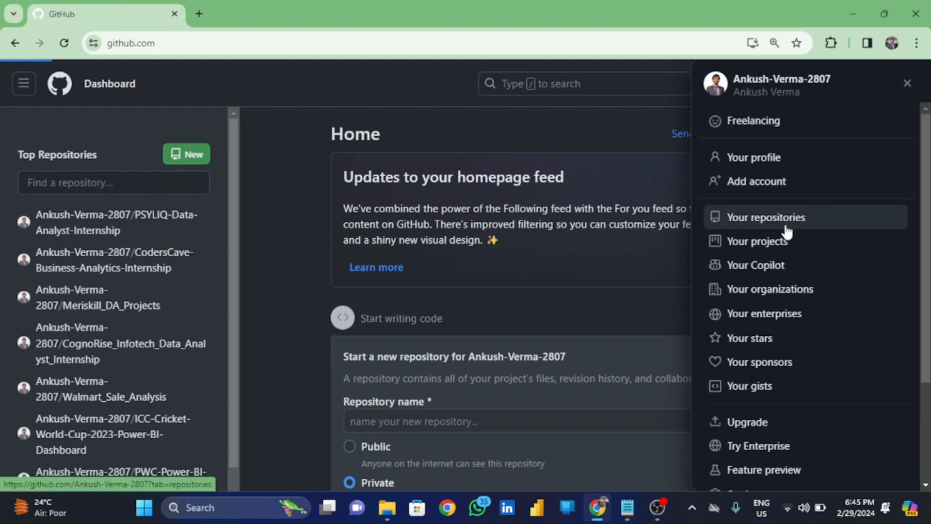
click(766, 217)
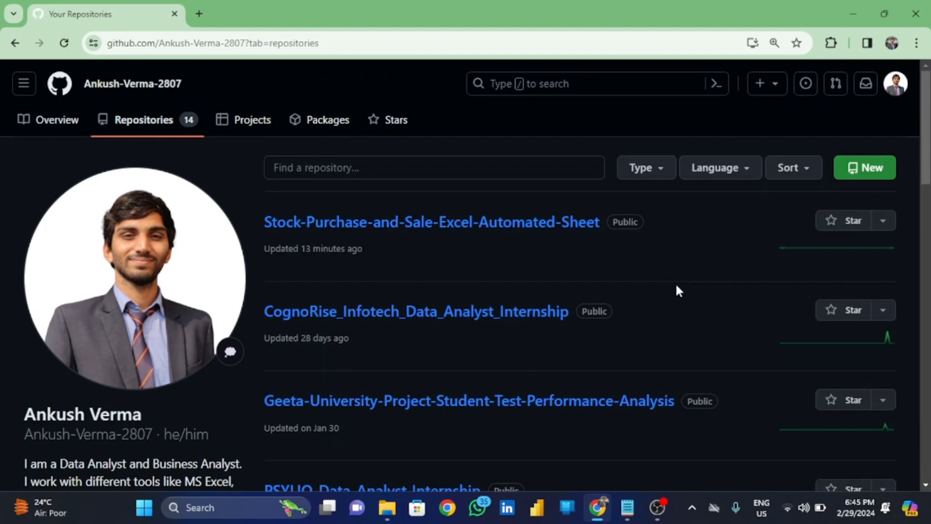
- Scroll the repository list and open ICC-Cricket-World-Cup-2023-Power-BI-Dashboard
scroll(down, 3)
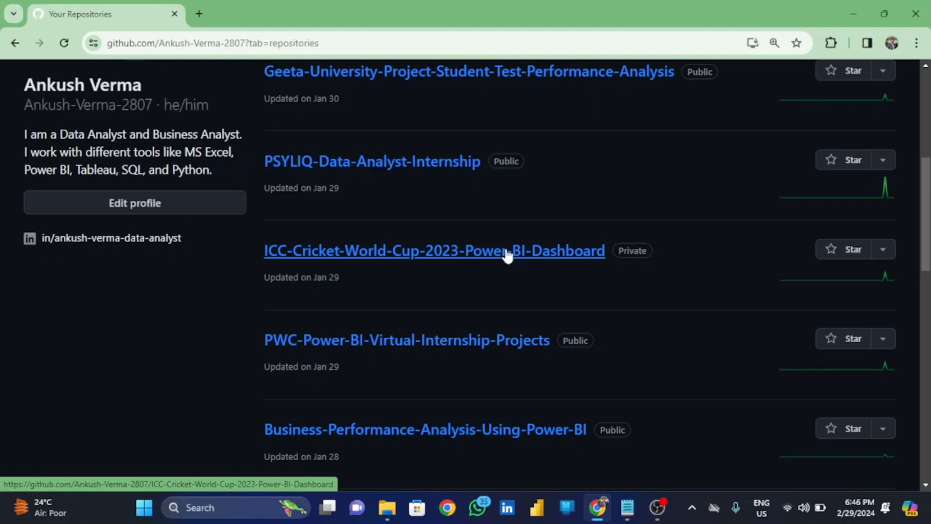
mouse_move(602, 269)
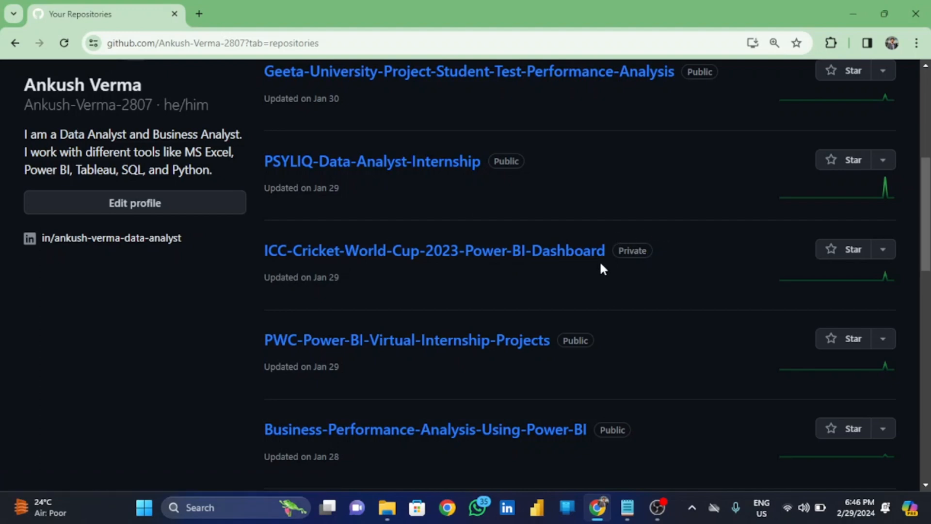
mouse_move(661, 277)
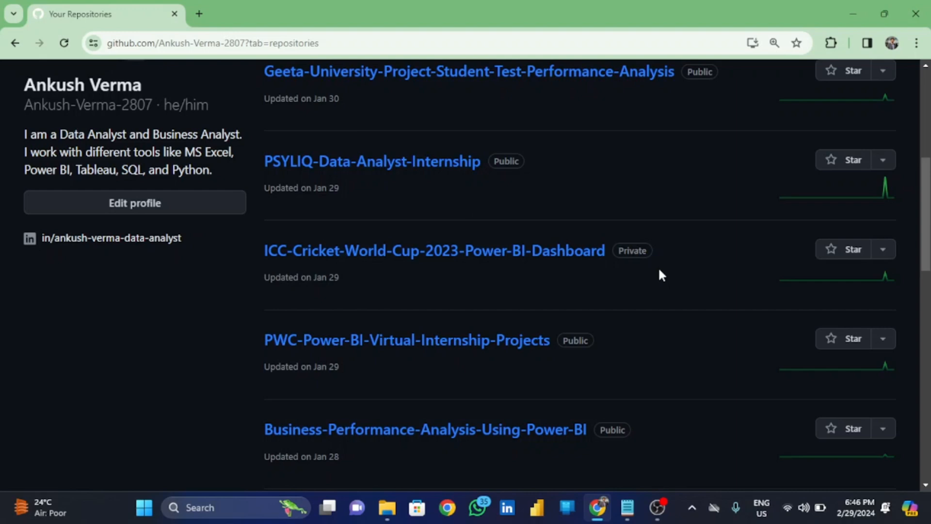
mouse_move(564, 253)
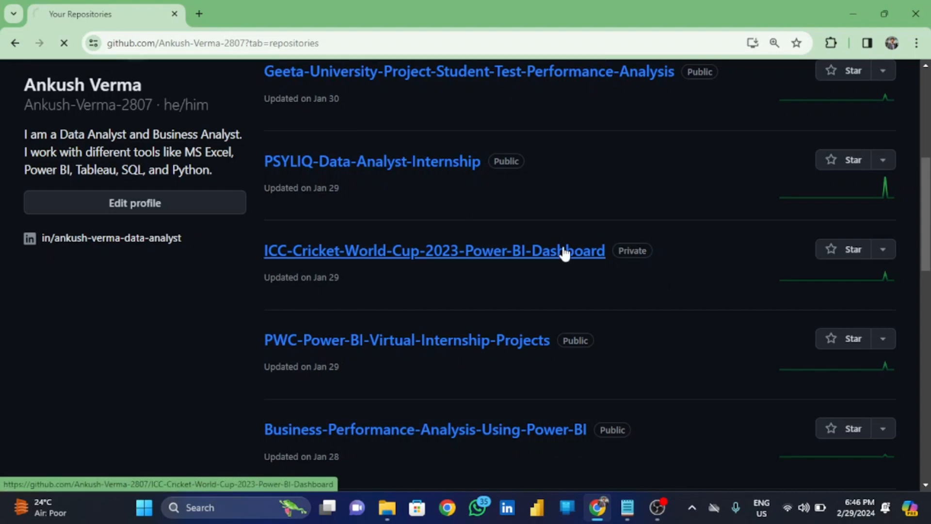
click(433, 250)
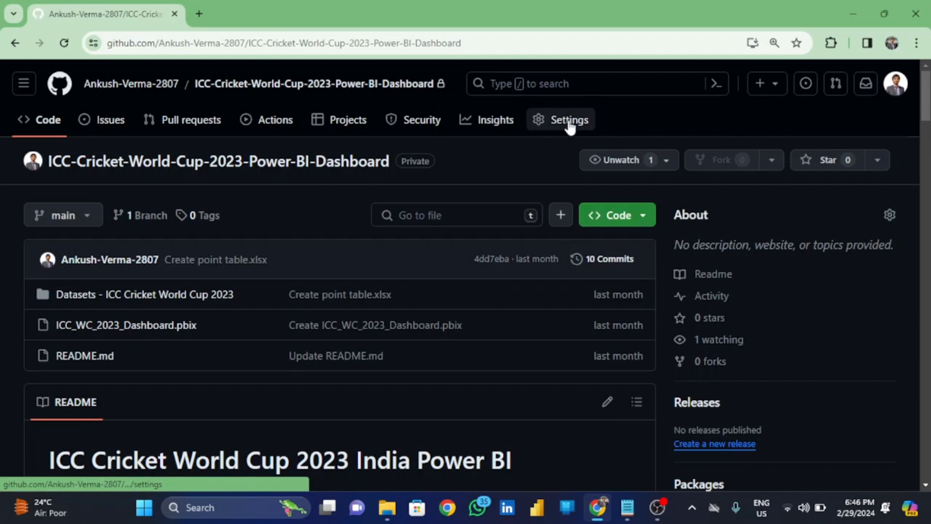
- In the repository's Settings Danger Zone, expand 'Change visibility'
click(570, 119)
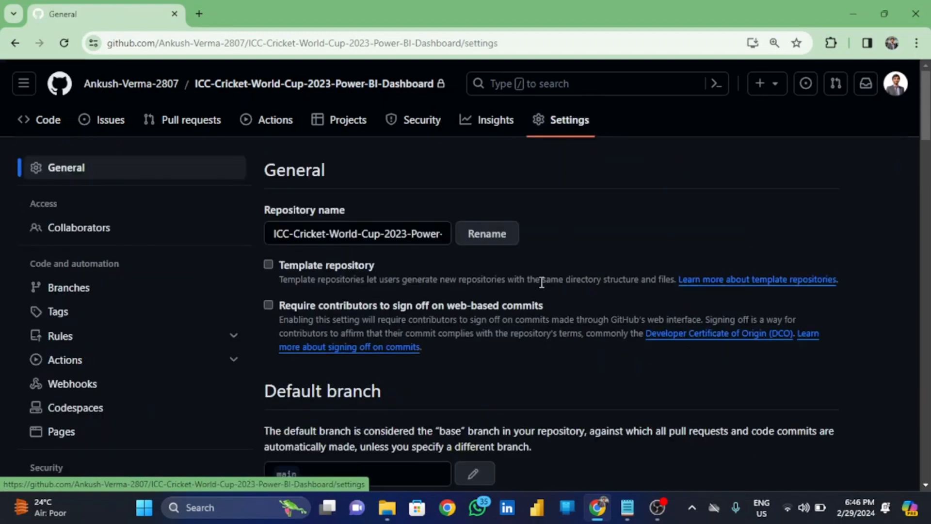
scroll(down, 3)
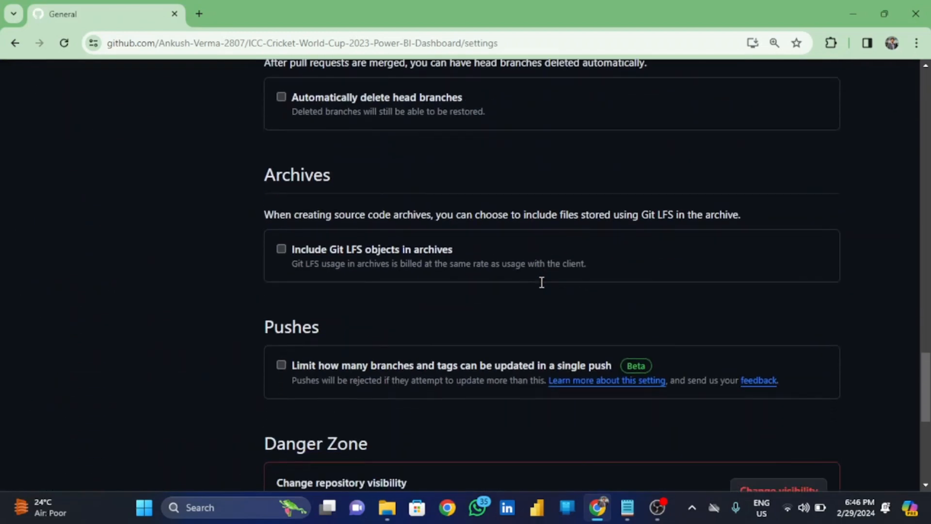
scroll(down, 3)
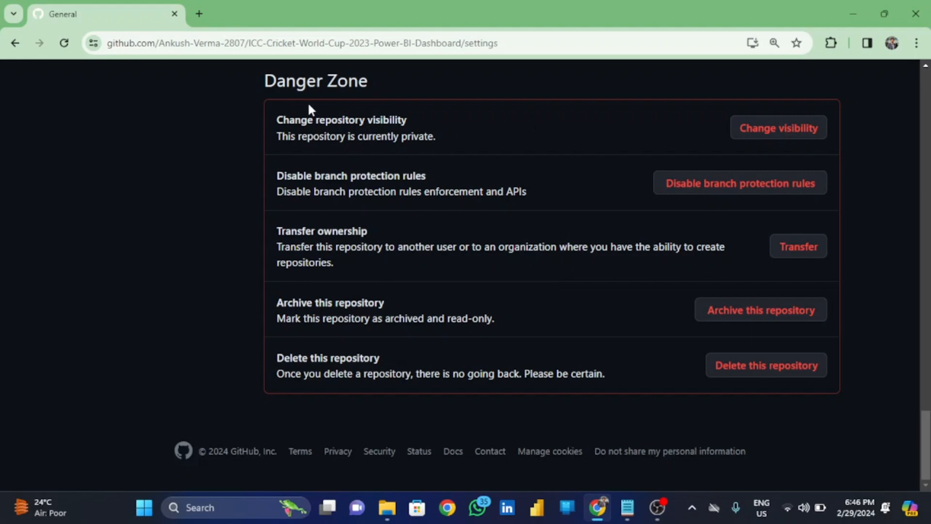
mouse_move(625, 134)
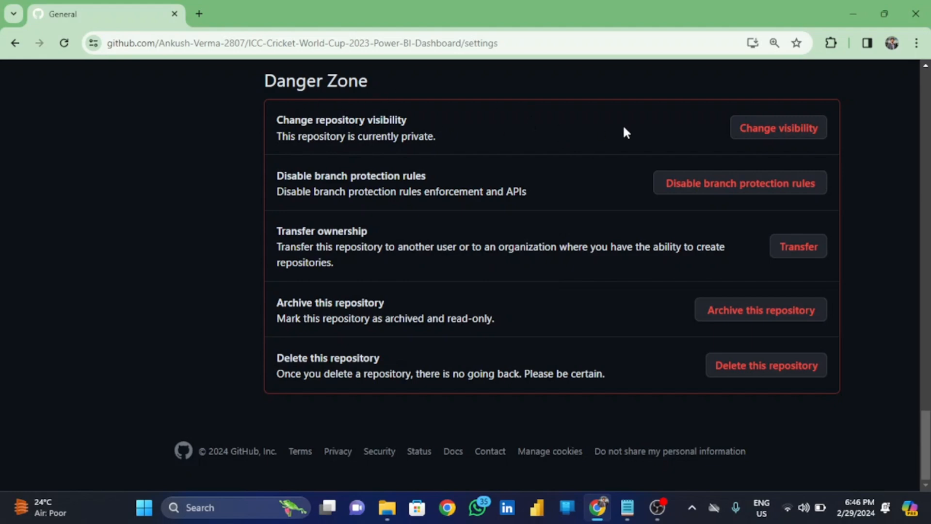
click(779, 128)
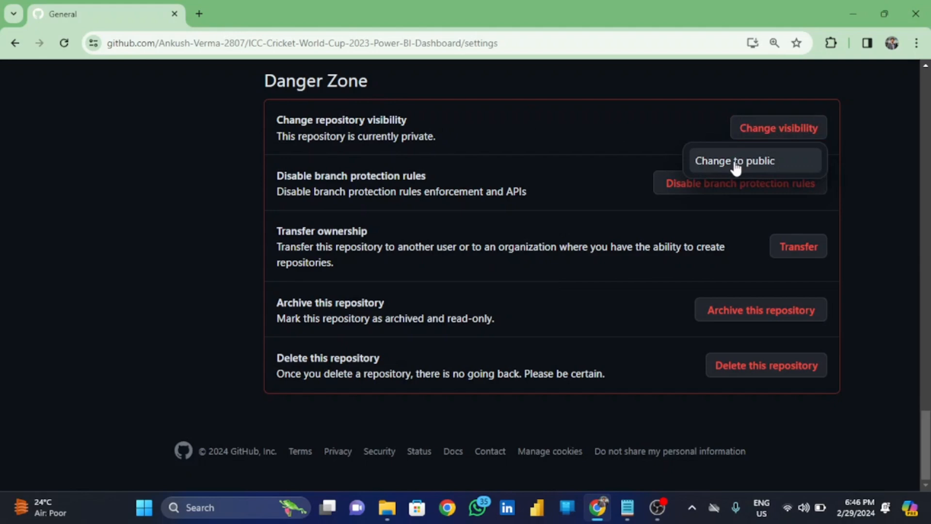
- Choose 'Change to public' and complete all three make-public confirmations
click(735, 161)
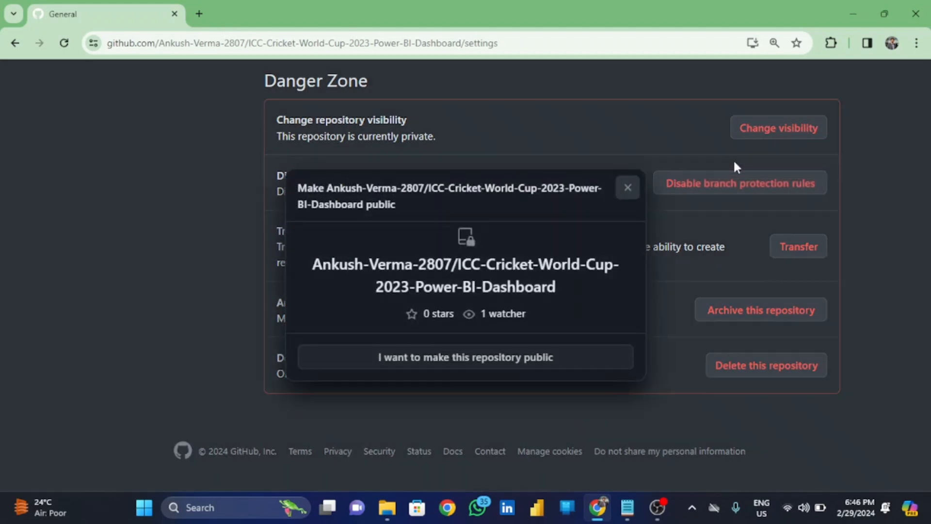
mouse_move(535, 366)
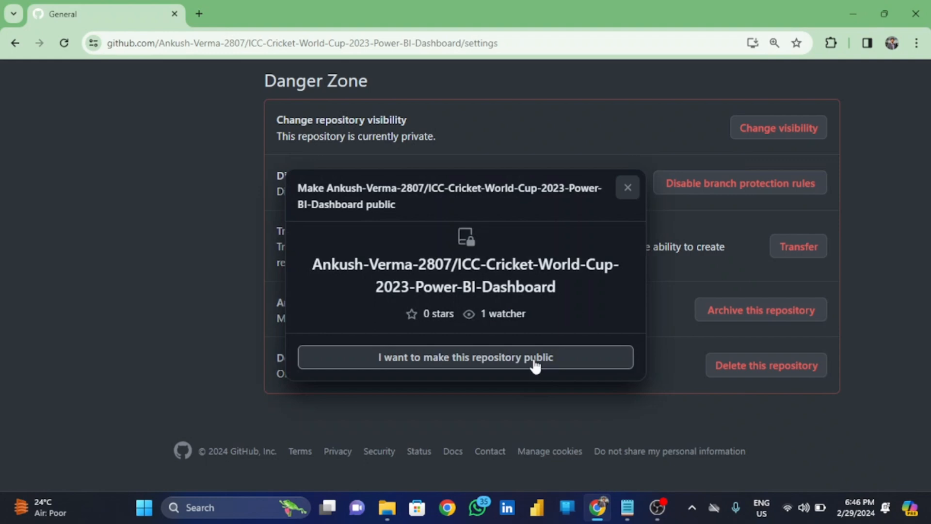
click(465, 358)
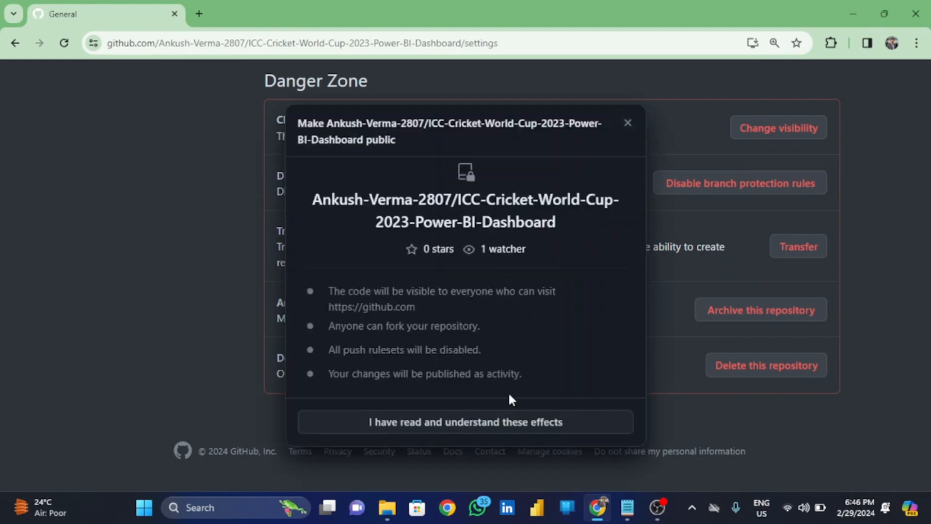
click(465, 423)
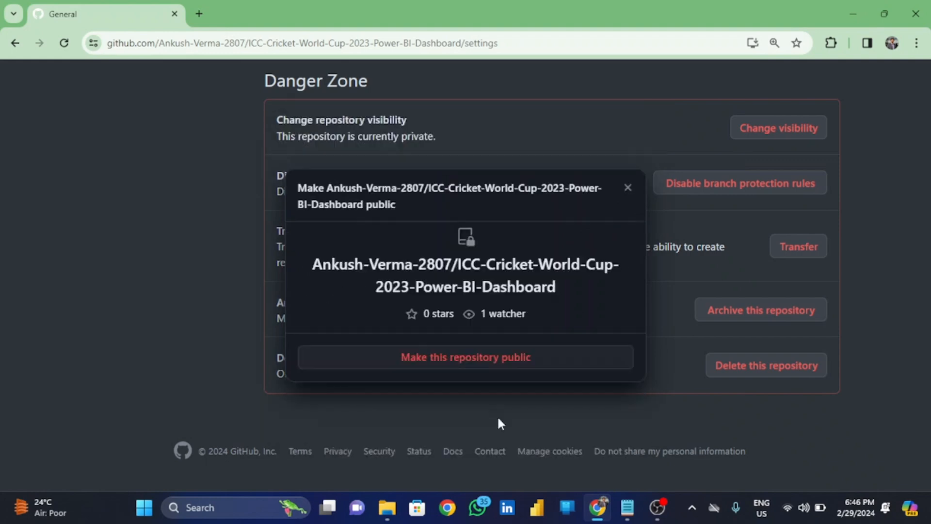
click(466, 357)
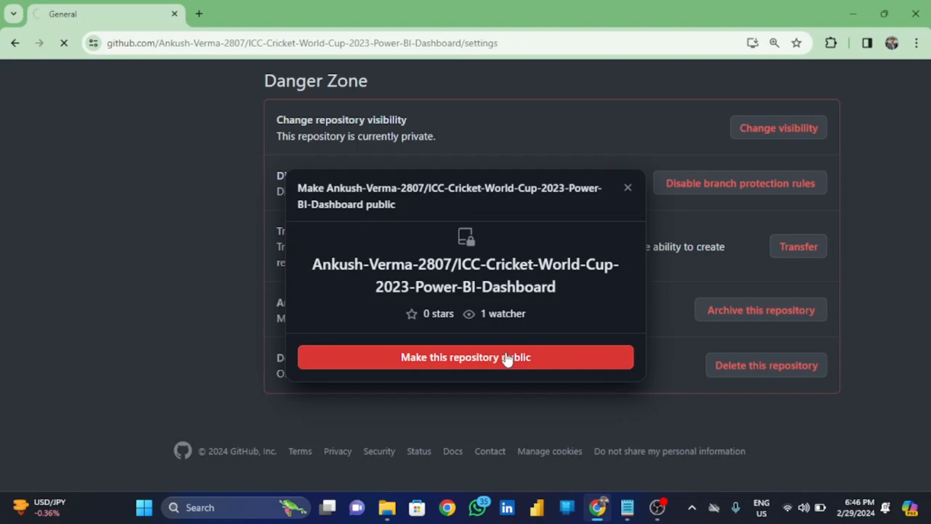
click(466, 357)
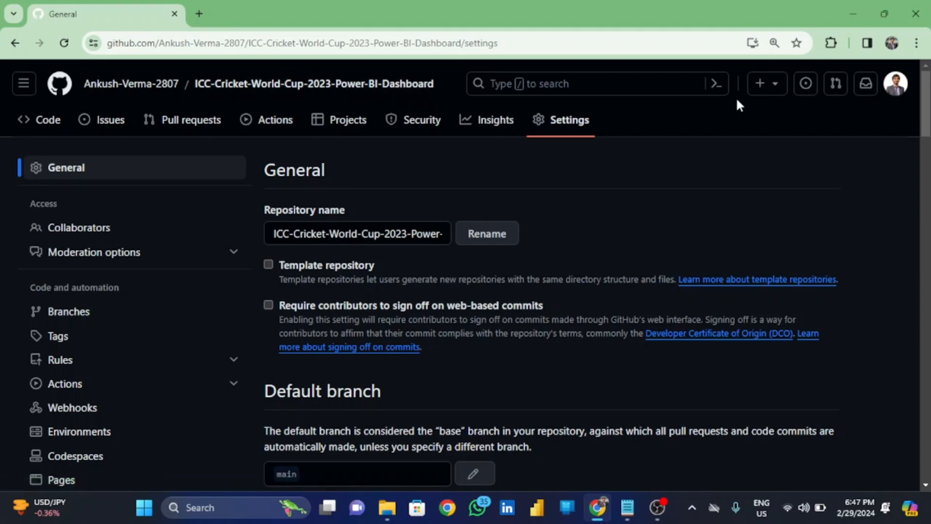
- Return to Your repositories and open Stock-Purchase-and-Sale-Excel-Automated-Sheet's Settings
click(899, 85)
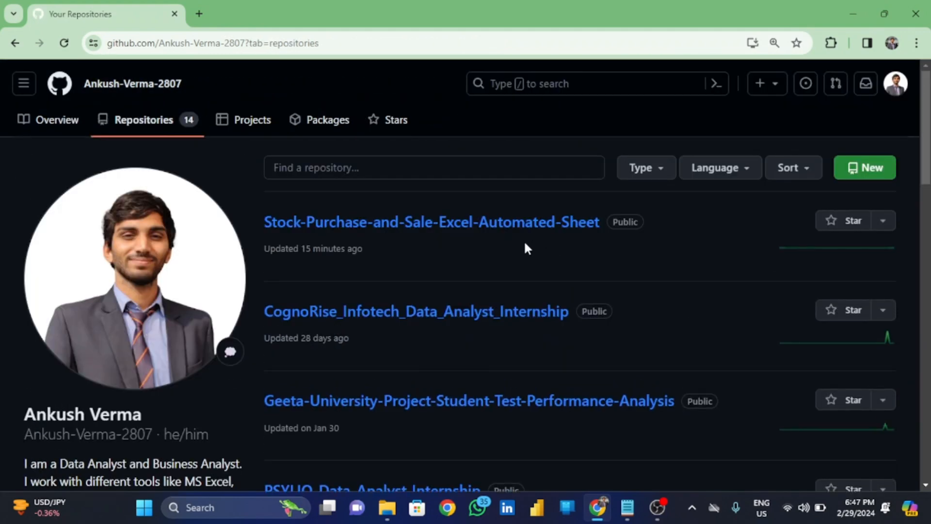
mouse_move(507, 227)
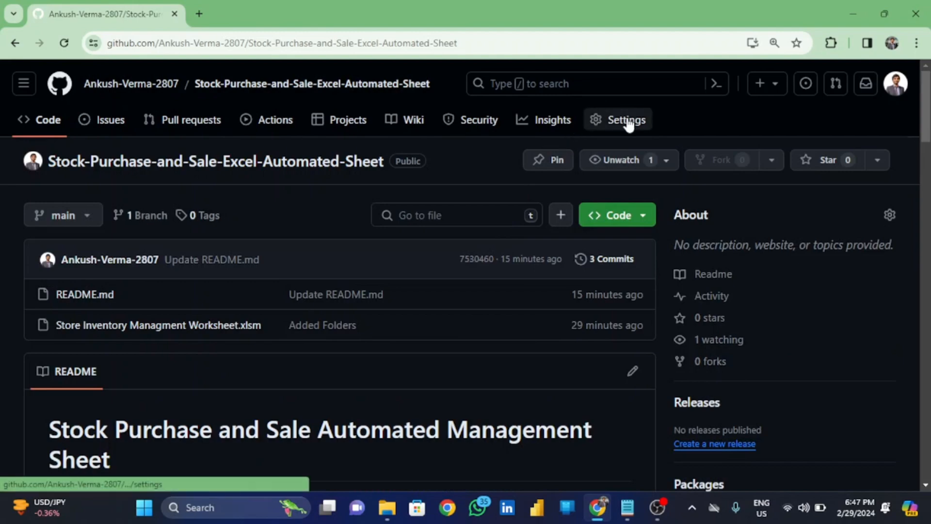
click(626, 119)
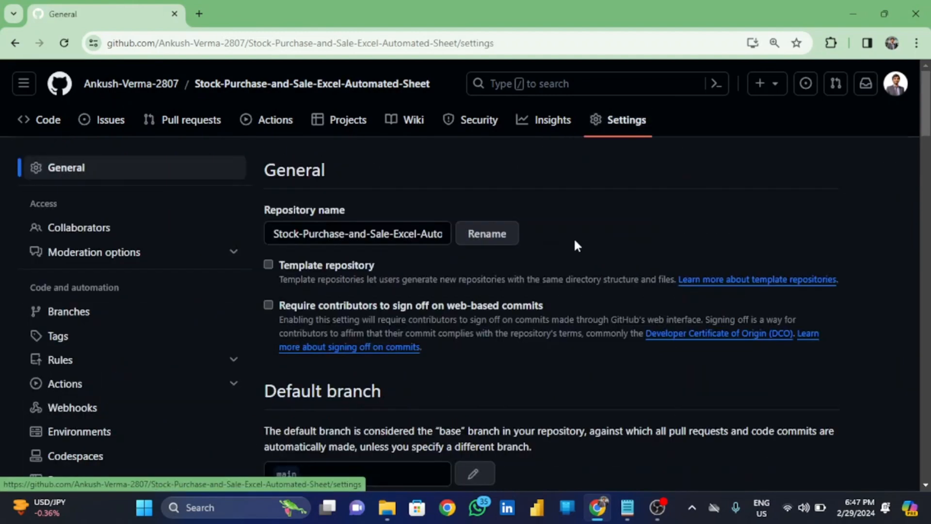
- Scroll to Danger Zone, expand 'Change visibility' and choose 'Change to private'
scroll(down, 3)
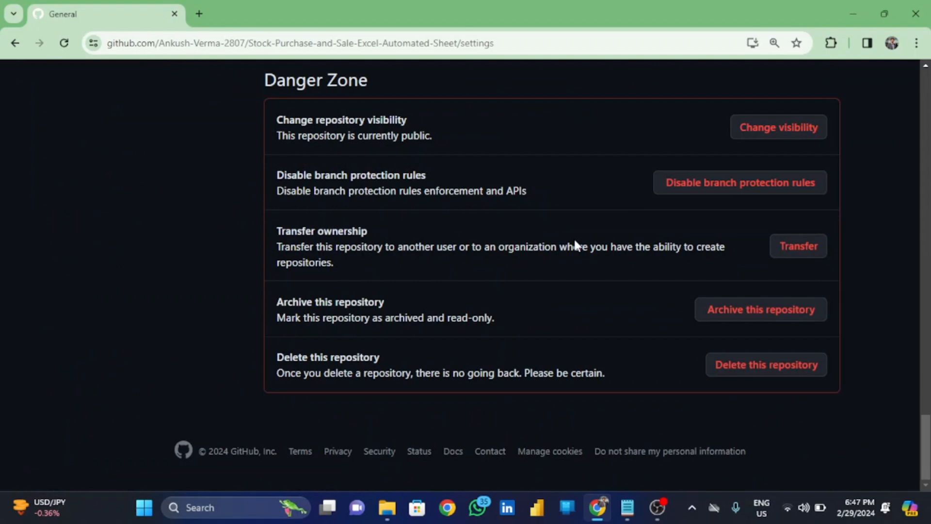
click(779, 127)
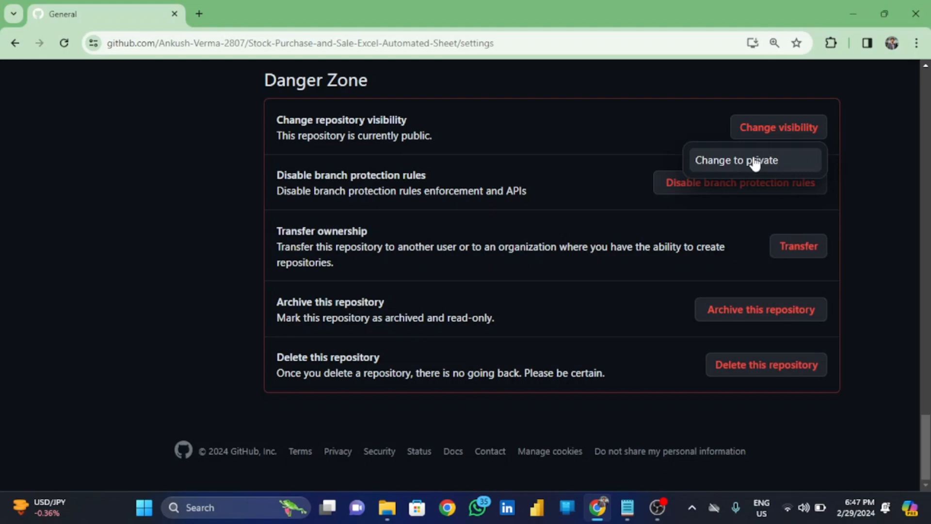
click(755, 161)
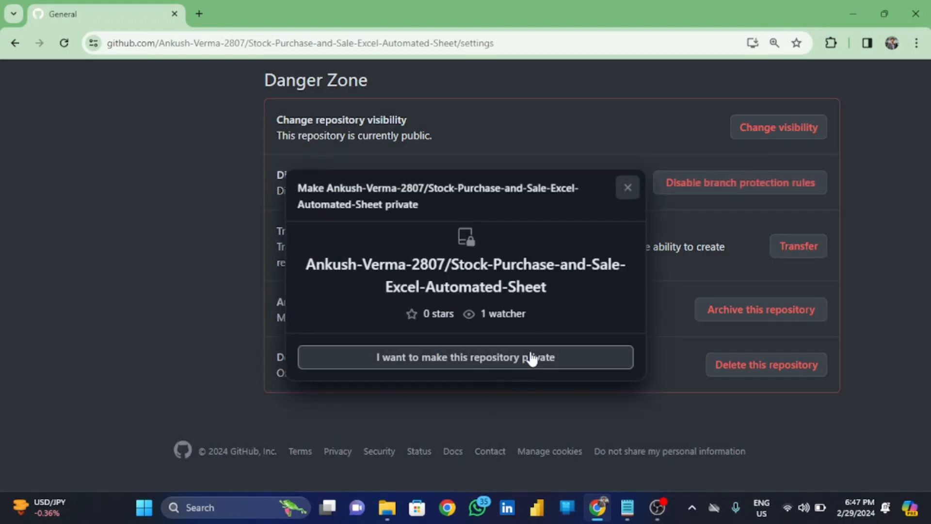
- Confirm wanting it private, acknowledge the effects, and click 'Make this repository private'
click(466, 357)
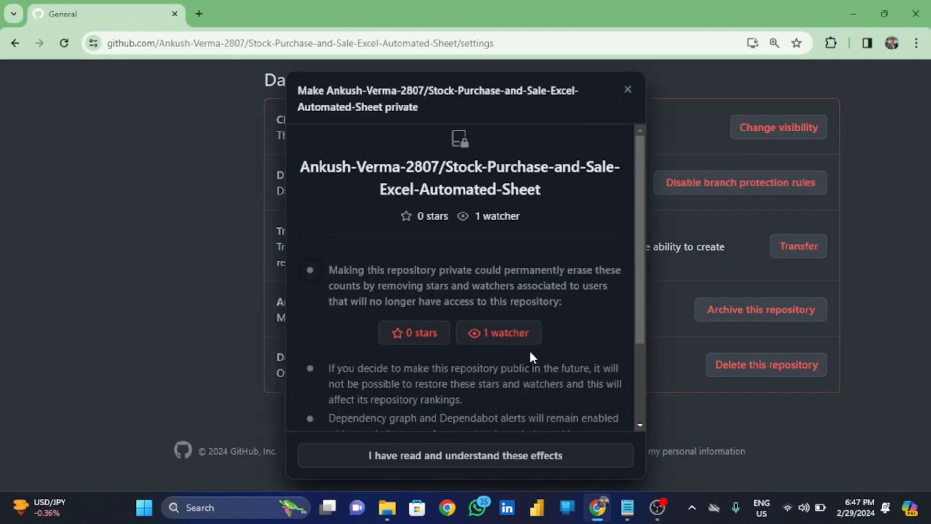
click(465, 456)
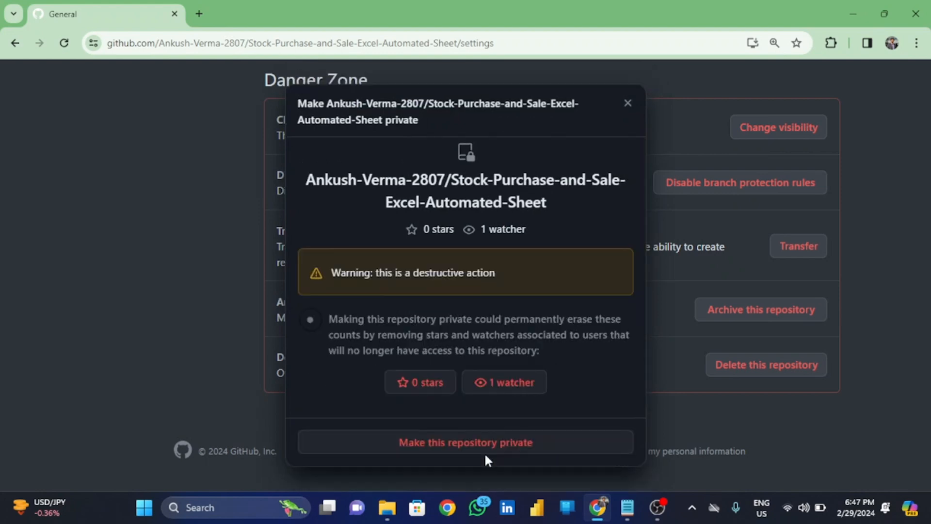
click(465, 443)
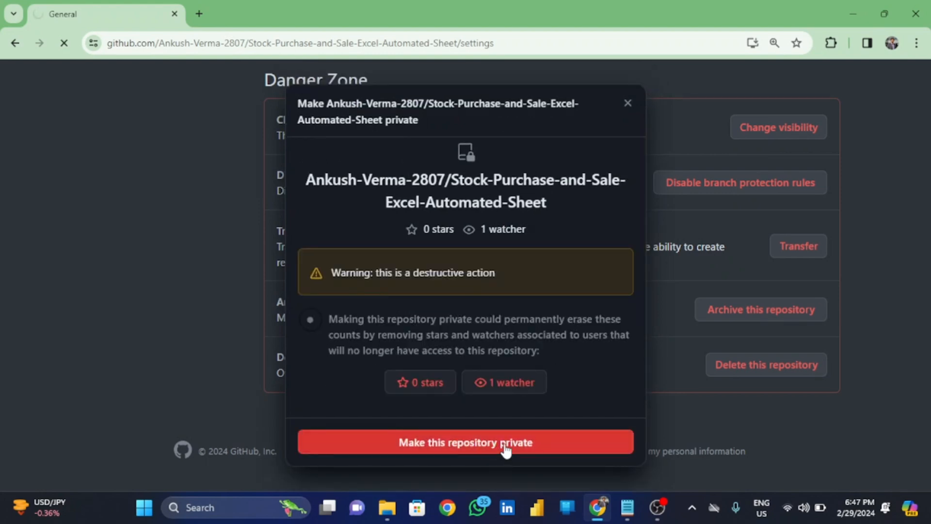
click(465, 442)
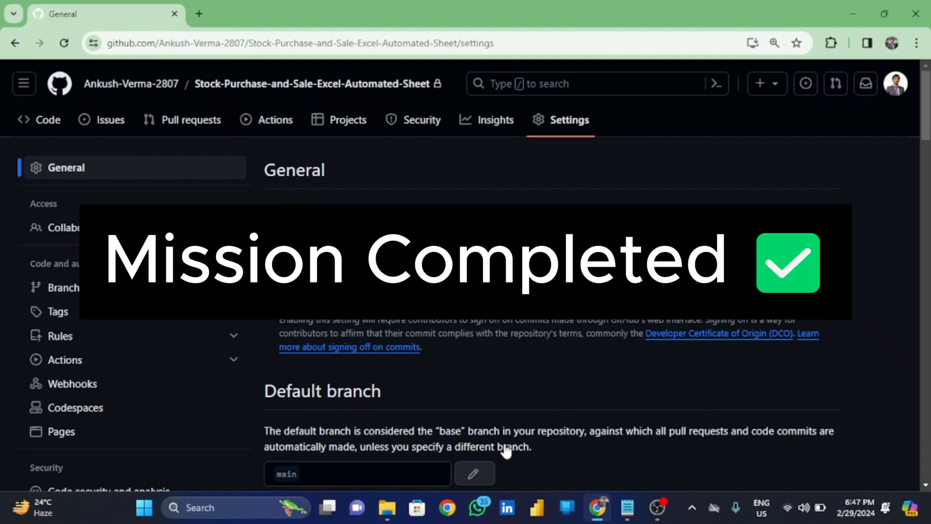